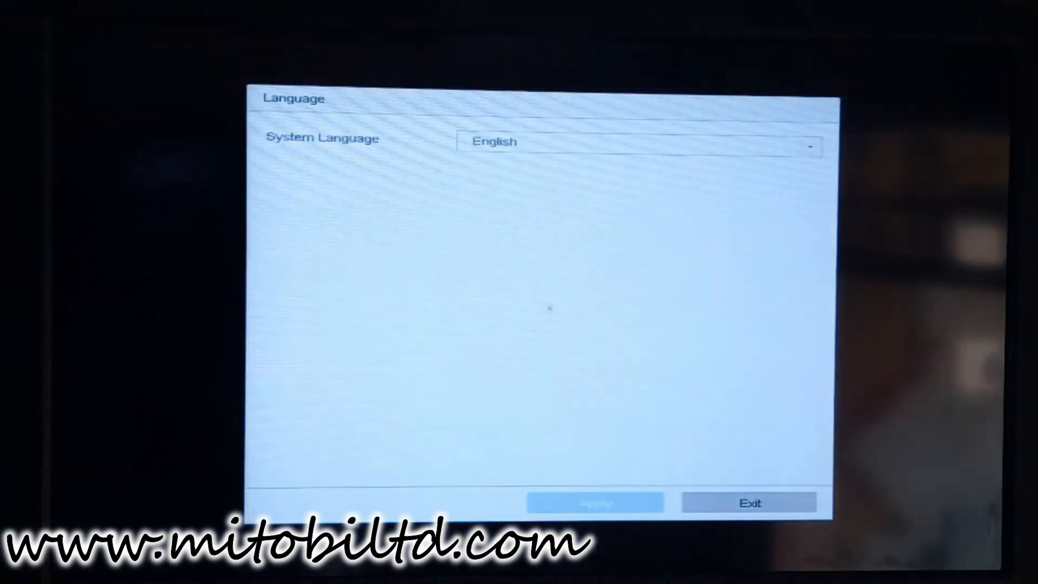
Keep English as the system language and request to exit the setup wizard.
{"action": "left_click", "coordinate": [637, 142]}
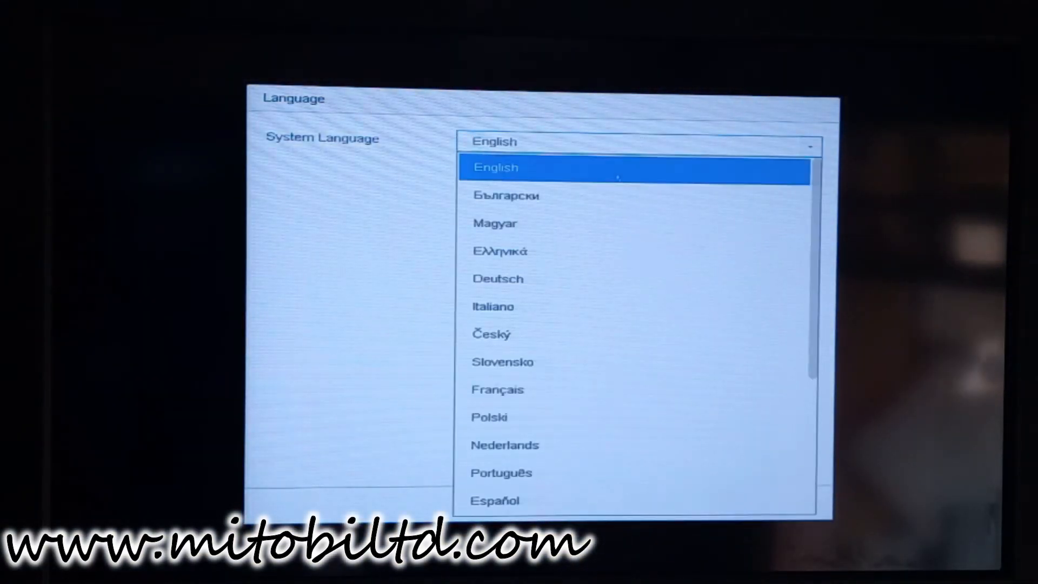
{"action": "left_click", "coordinate": [495, 167]}
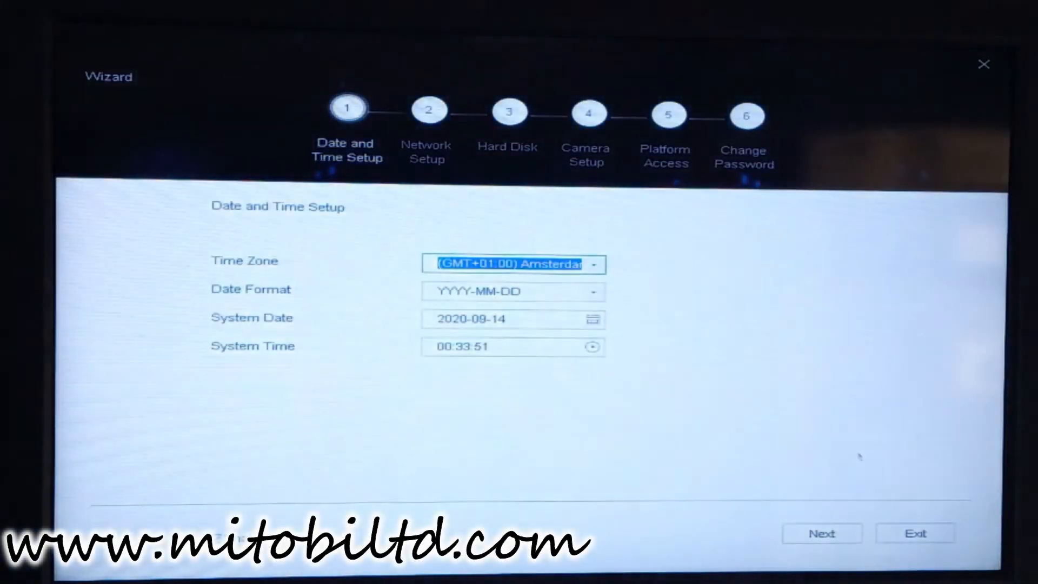
{"action": "left_click", "coordinate": [916, 533]}
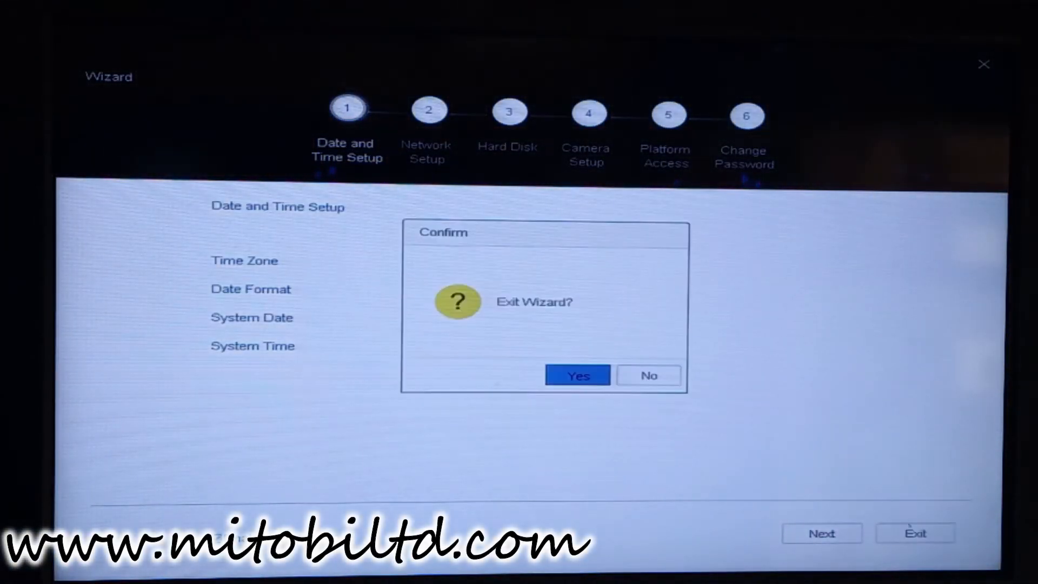
Confirm exiting the wizard, check the IP camera list, and return to live view.
{"action": "left_click", "coordinate": [576, 375]}
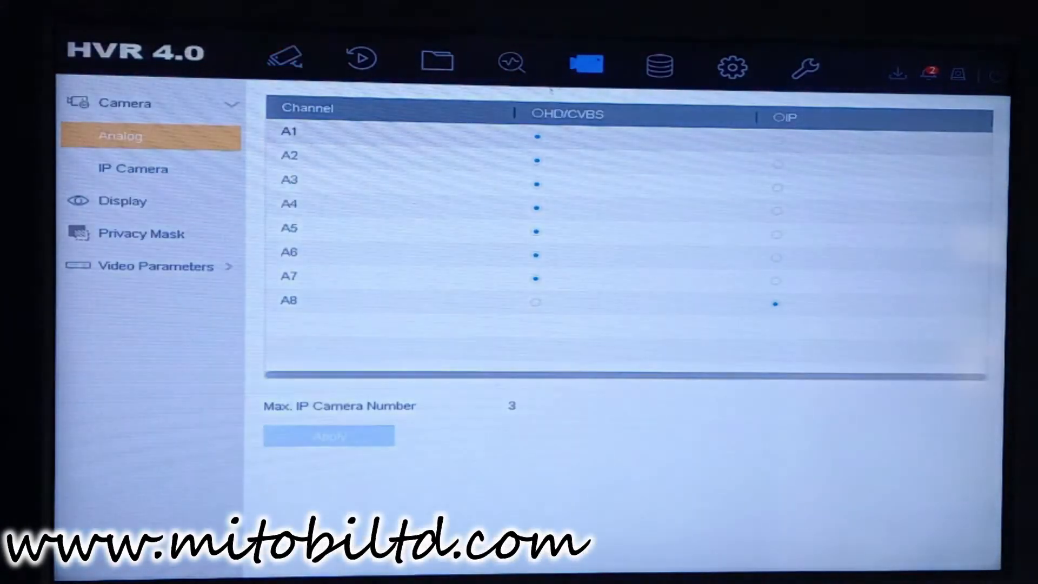
{"action": "left_click", "coordinate": [131, 168]}
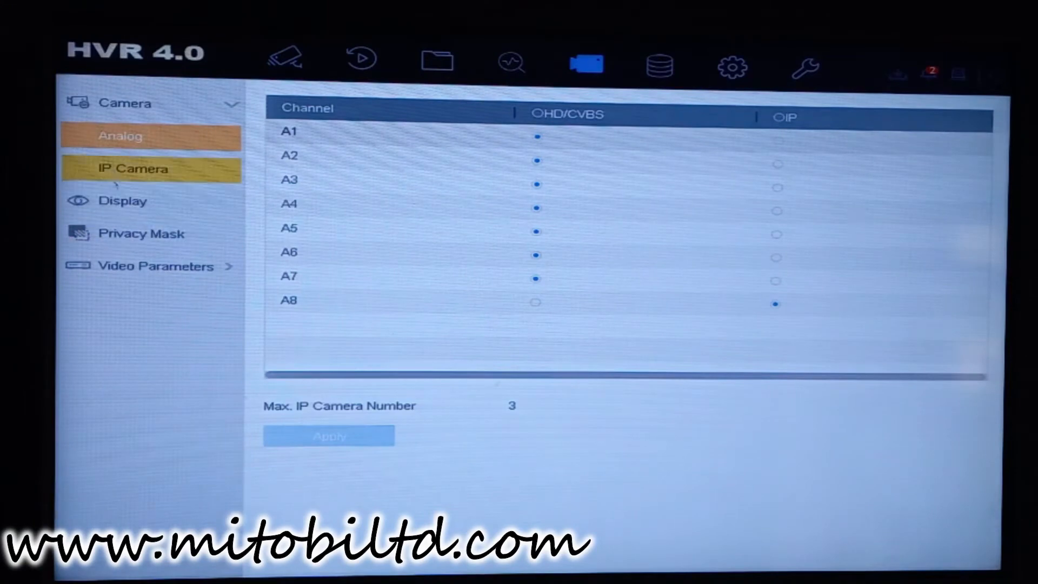
{"action": "left_click", "coordinate": [132, 168]}
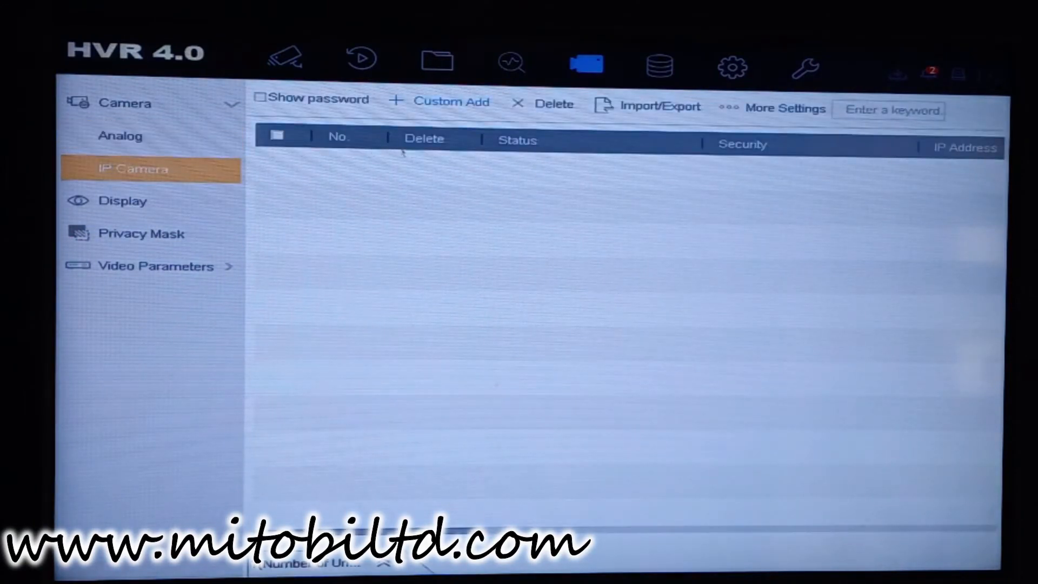
{"action": "left_click", "coordinate": [283, 60]}
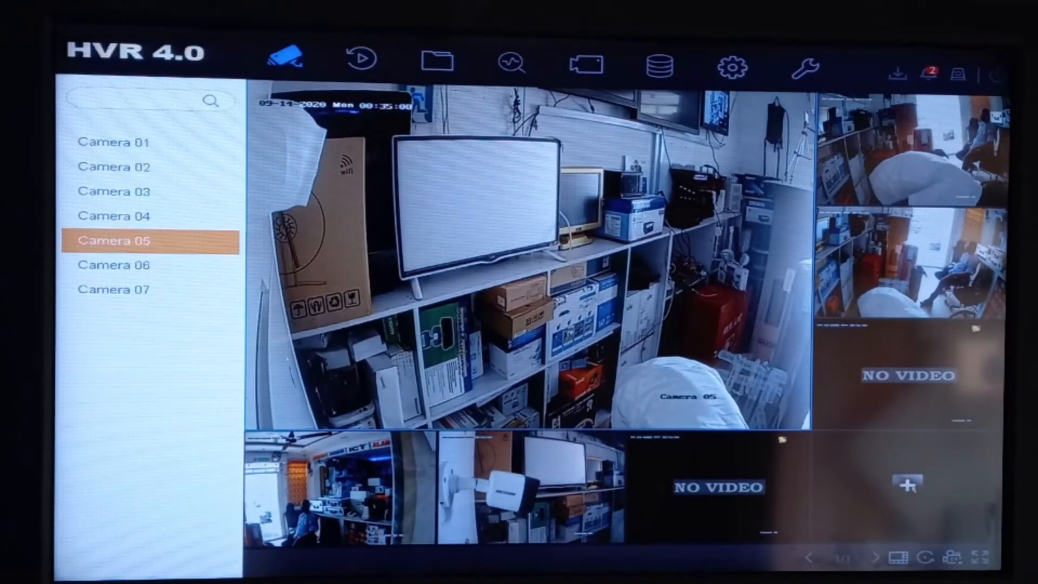
Add the camera at 192.168.254.2 manually, entering its admin password on the on-screen keyboard.
{"action": "left_click", "coordinate": [907, 483]}
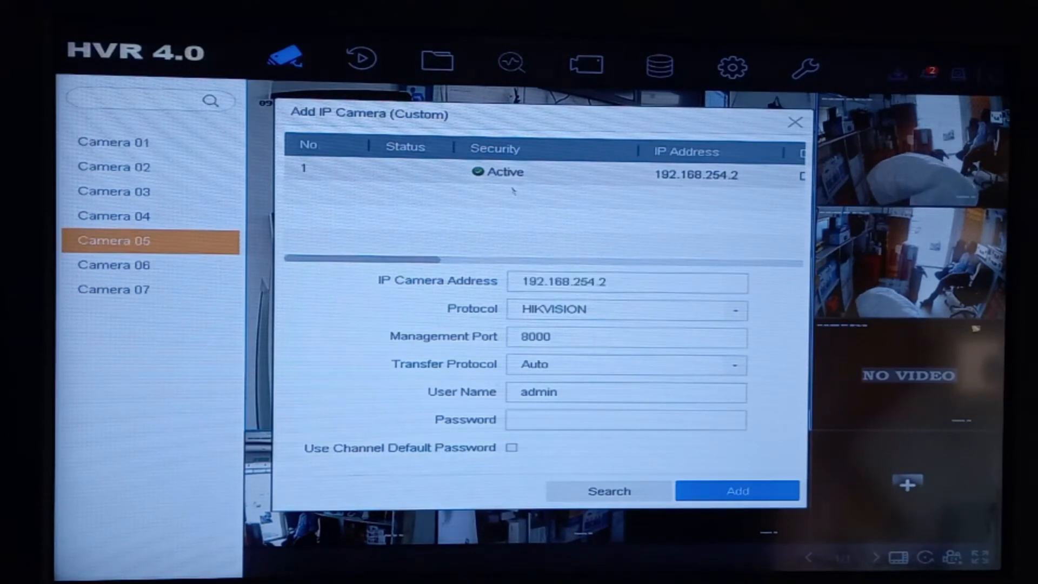
{"action": "left_click", "coordinate": [624, 419]}
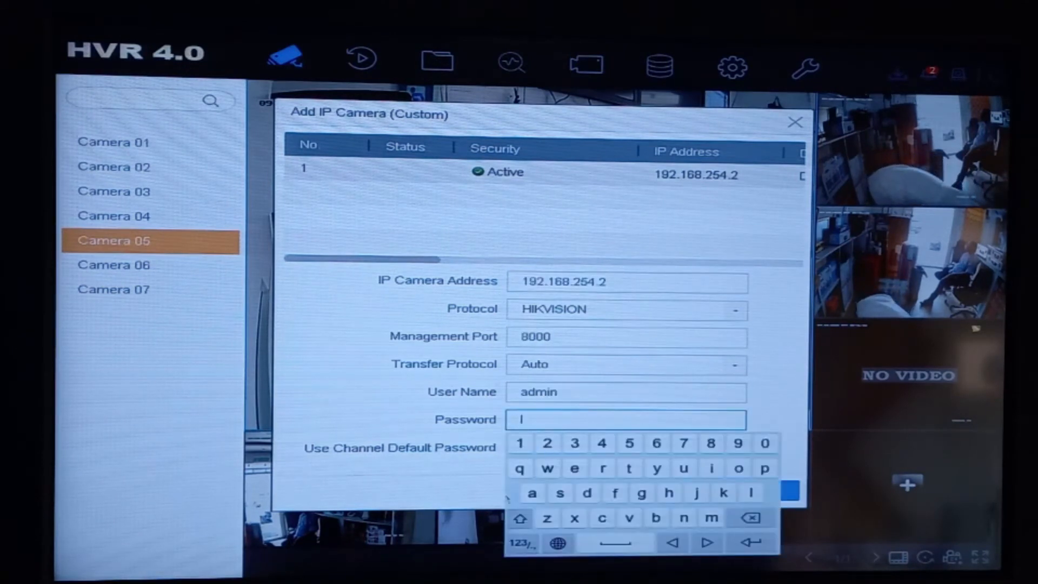
{"action": "left_click", "coordinate": [520, 518]}
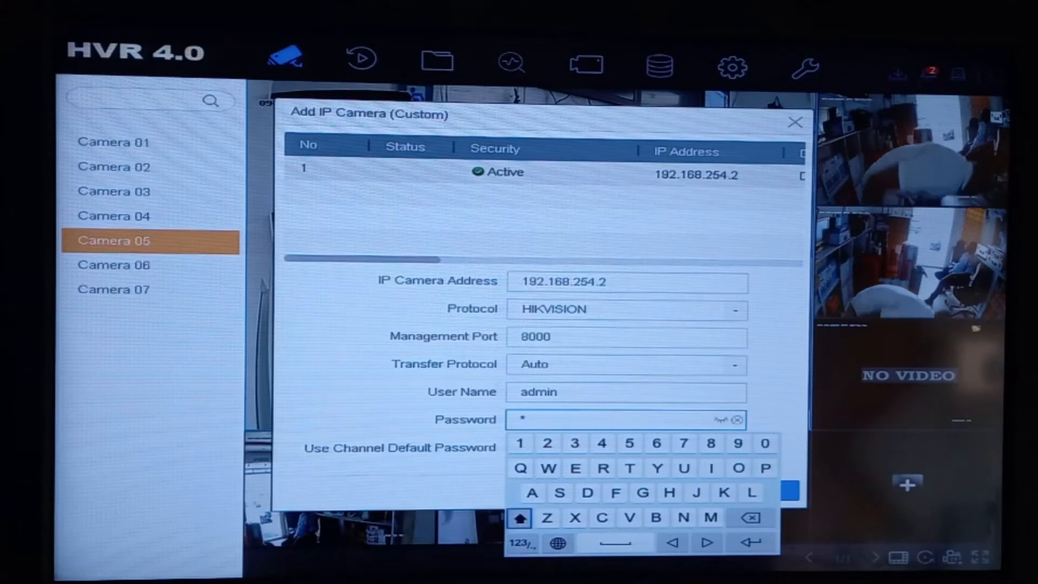
{"action": "left_click", "coordinate": [520, 518]}
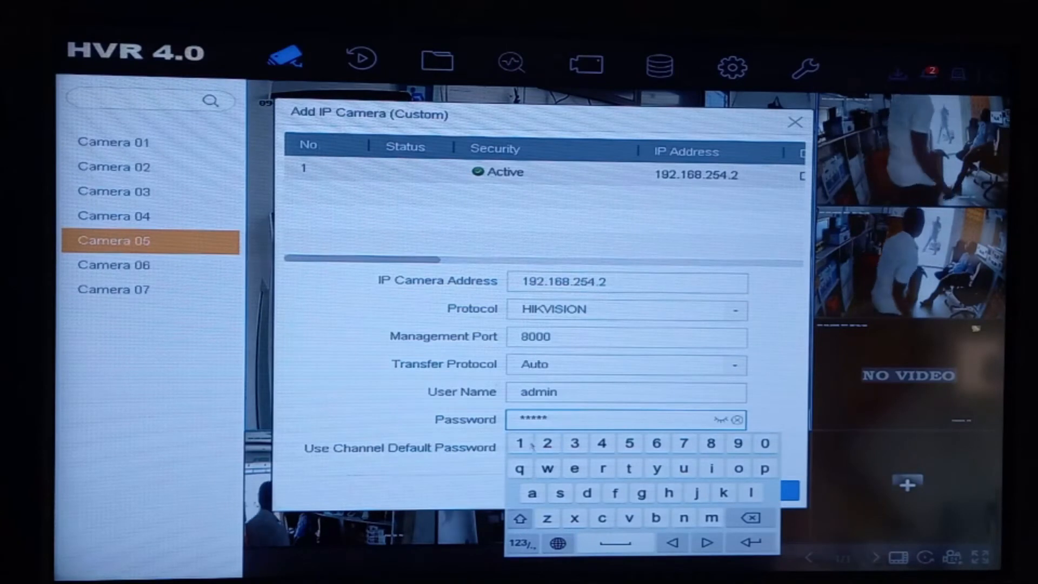
{"action": "left_click", "coordinate": [574, 443]}
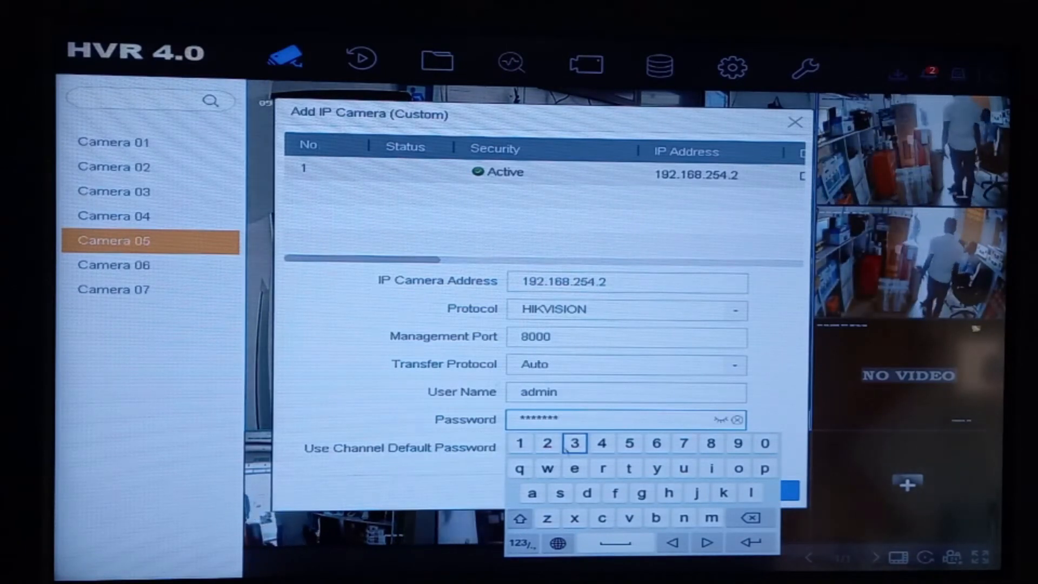
{"action": "left_click", "coordinate": [629, 443]}
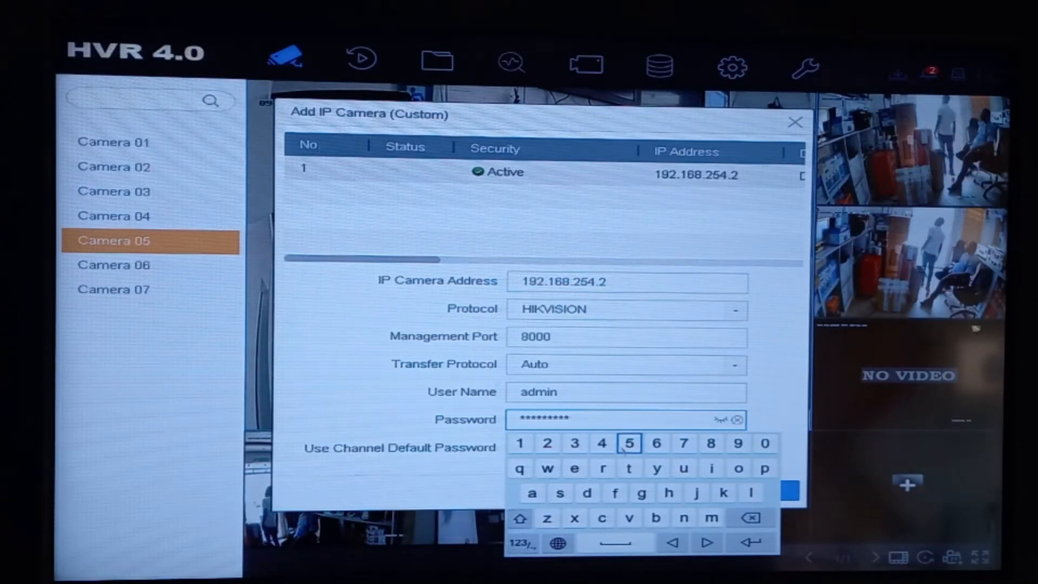
{"action": "left_click", "coordinate": [656, 443]}
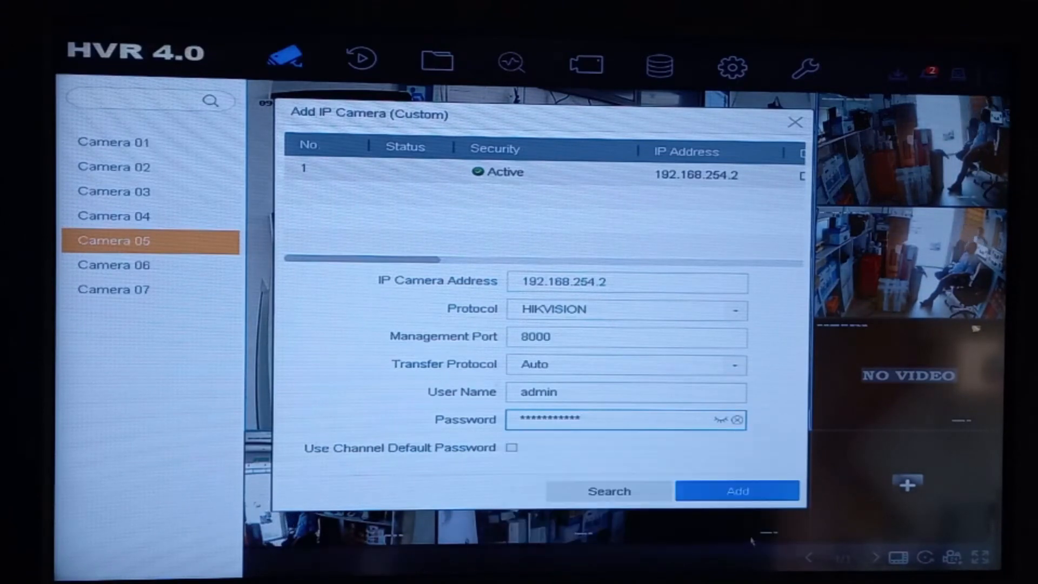
{"action": "left_click", "coordinate": [736, 491]}
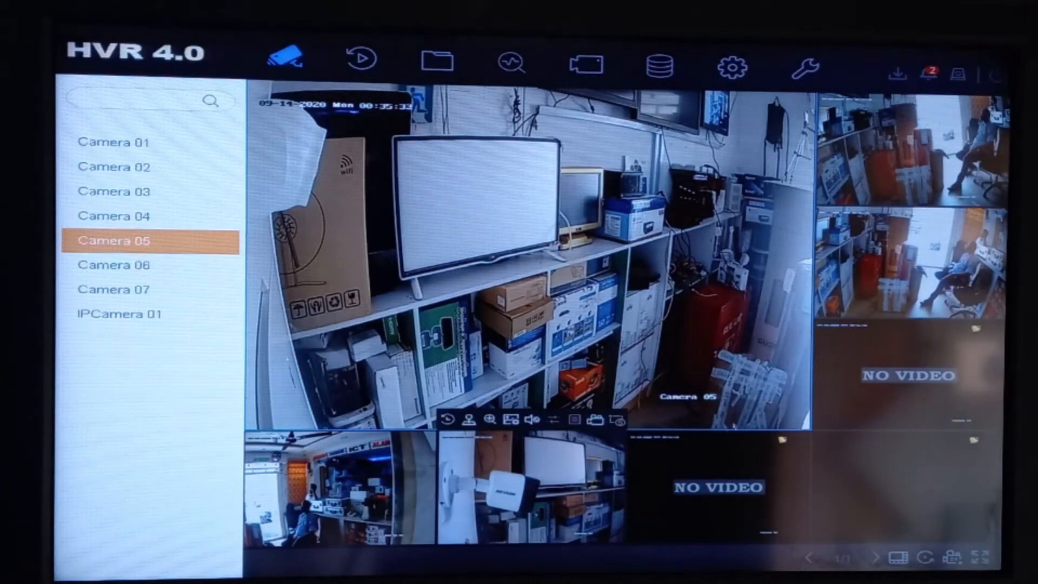
{"action": "mouse_move", "coordinate": [926, 494]}
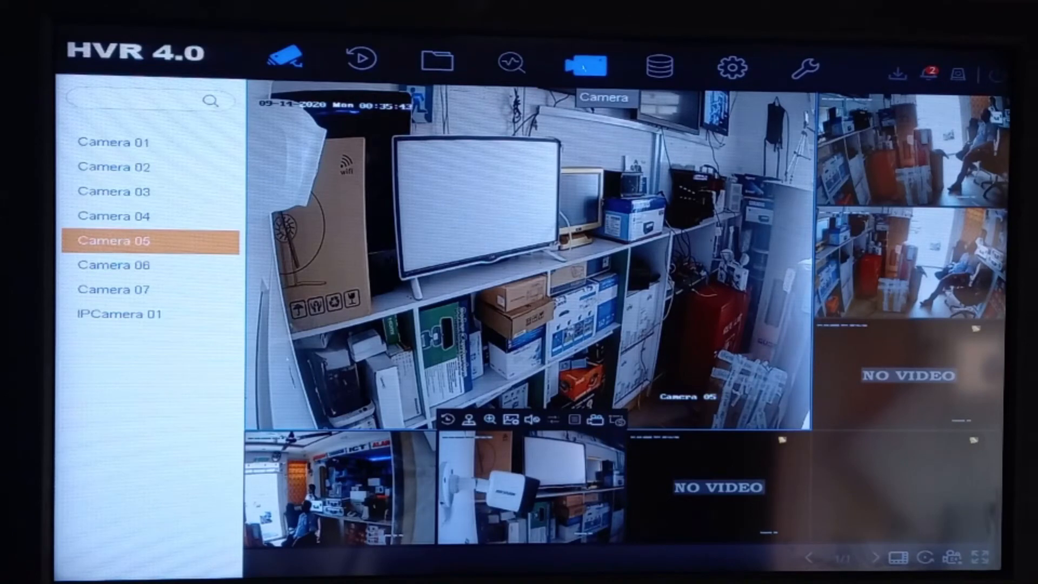
Bring up the System Configuration general settings from the top bar gear icon.
{"action": "left_click", "coordinate": [733, 65]}
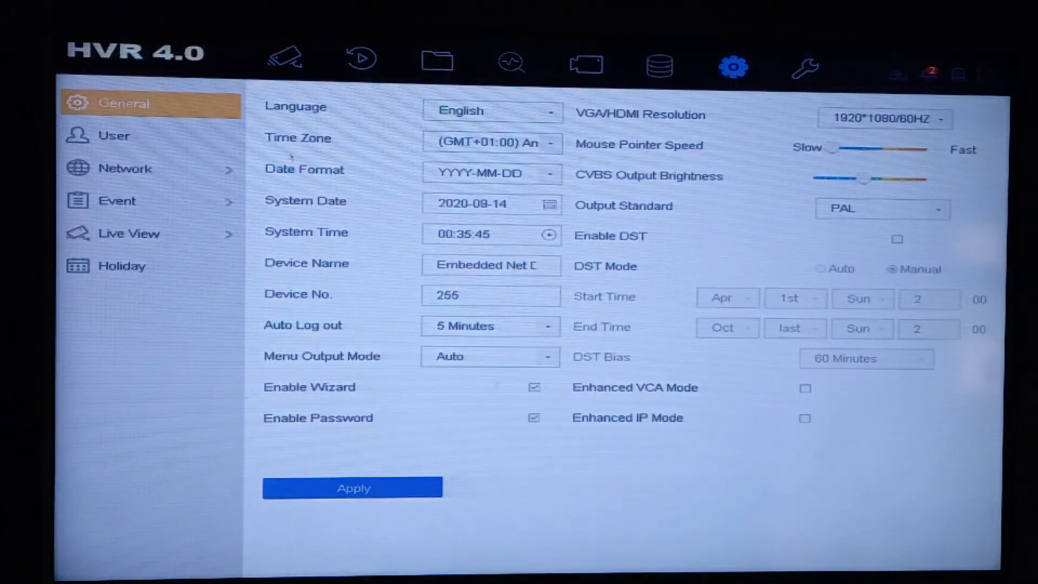
In TCP/IP settings, disable DHCP and set the static IPv4 address to 192.168.254.119.
{"action": "left_click", "coordinate": [124, 168]}
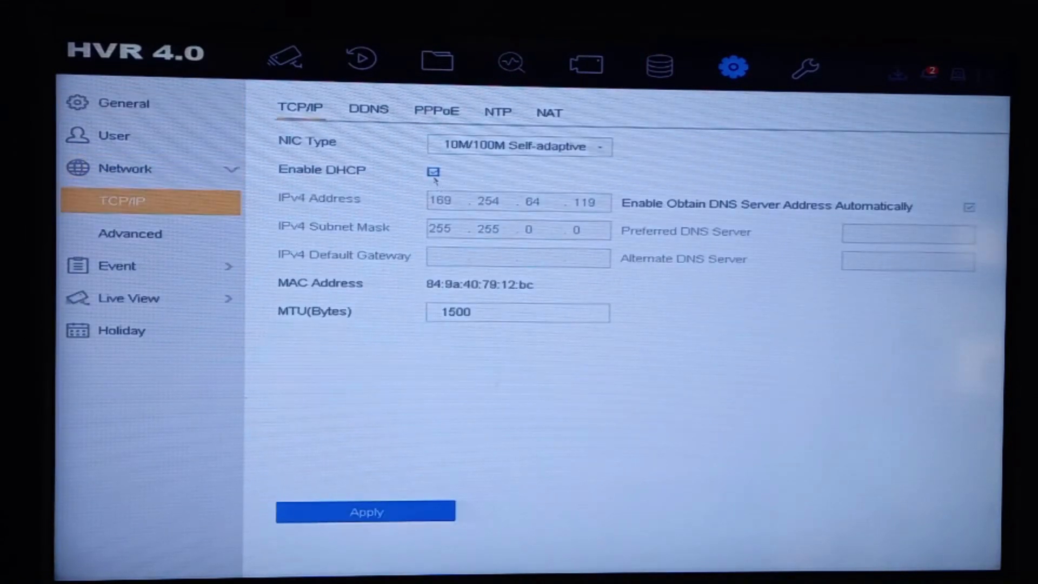
{"action": "left_click", "coordinate": [464, 202]}
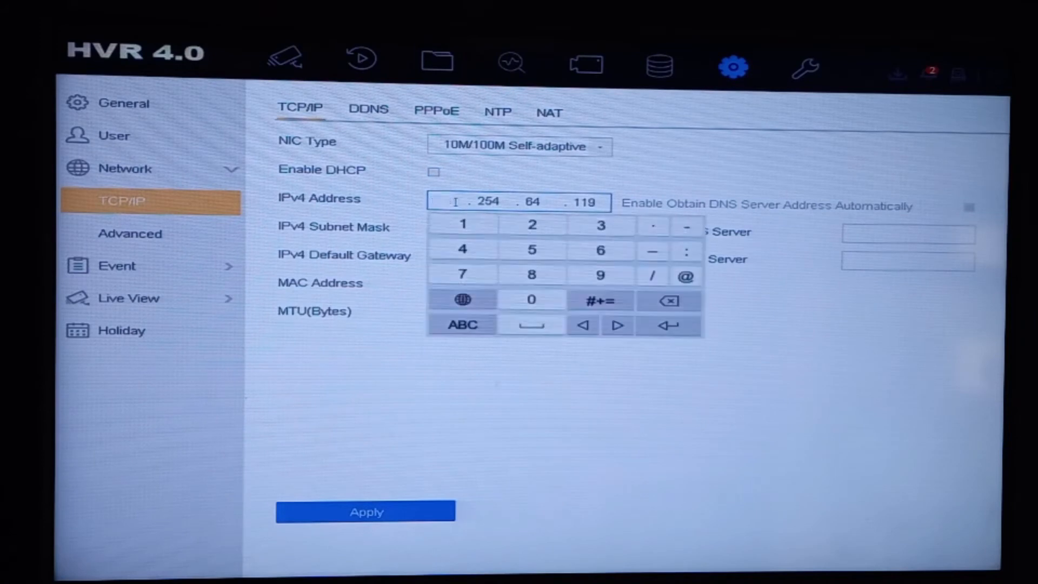
{"action": "left_click", "coordinate": [462, 224]}
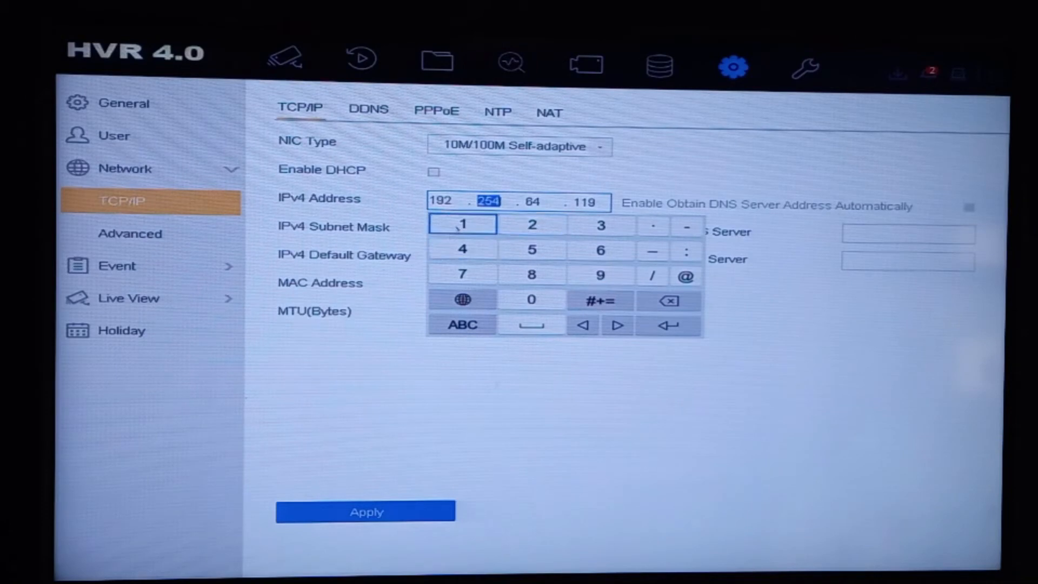
{"action": "left_click", "coordinate": [531, 274]}
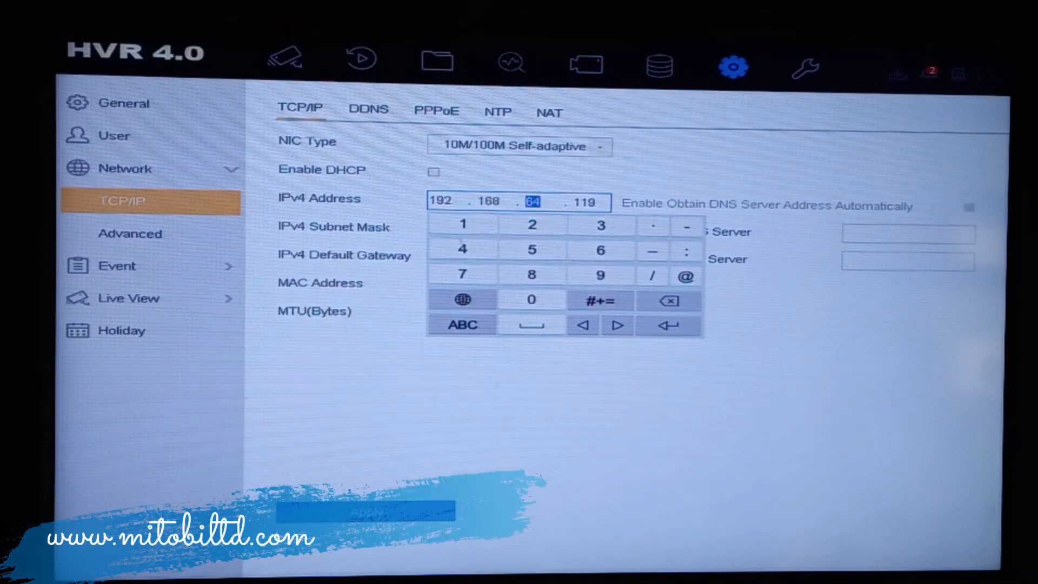
{"action": "left_click", "coordinate": [531, 250]}
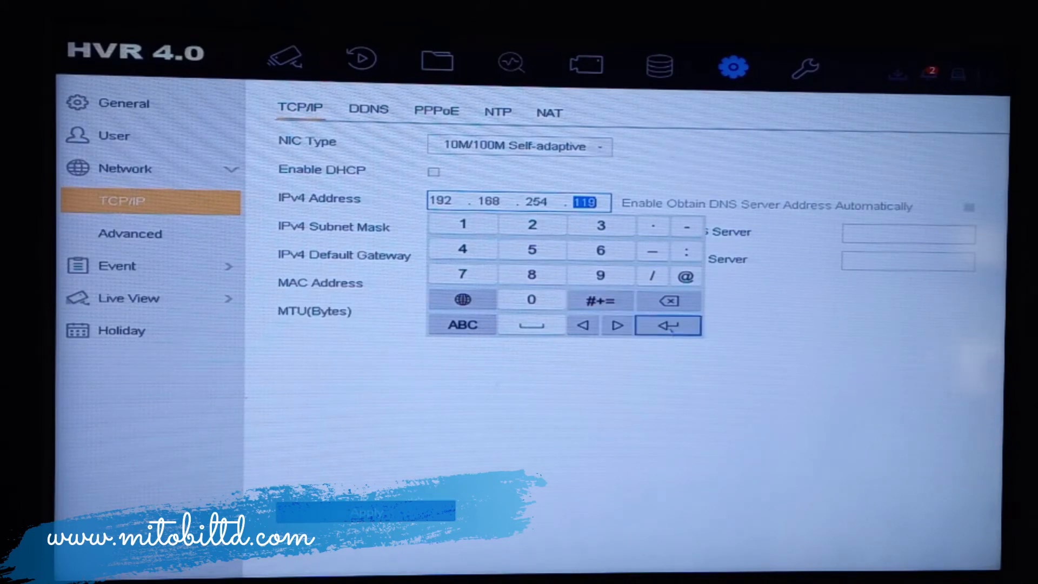
{"action": "left_click", "coordinate": [667, 325]}
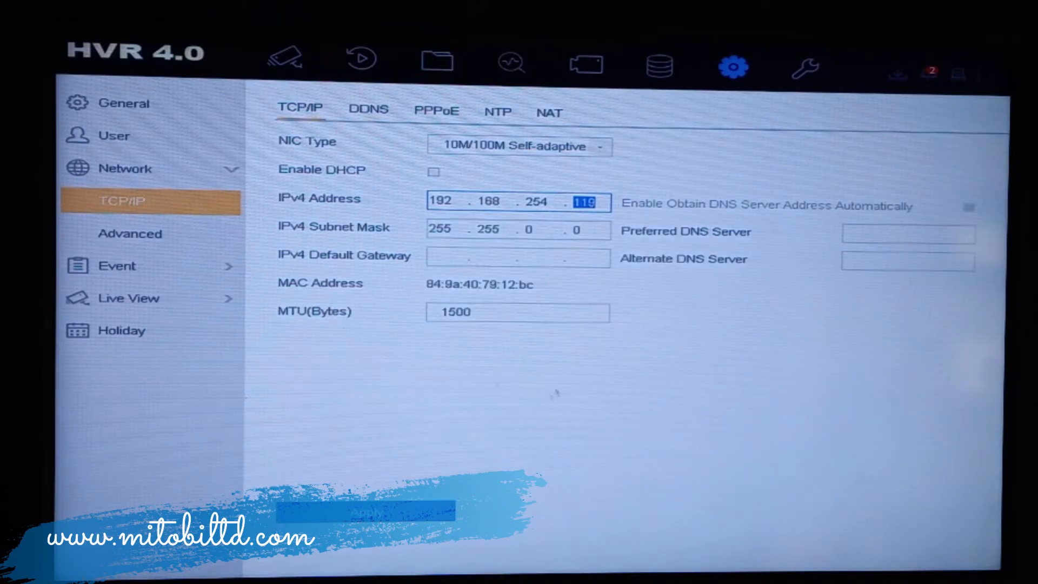